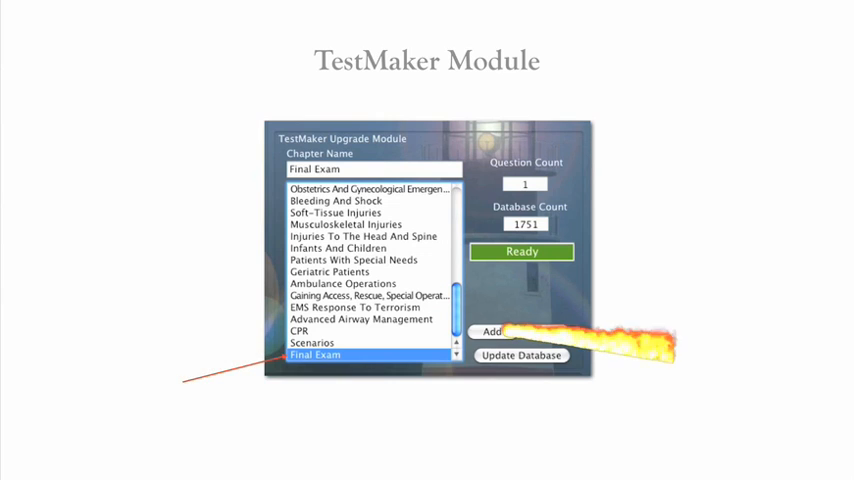
Add the Final Exam chapter and update the database to 1751 entries
{"action": "left_click", "coordinate": [491, 331]}
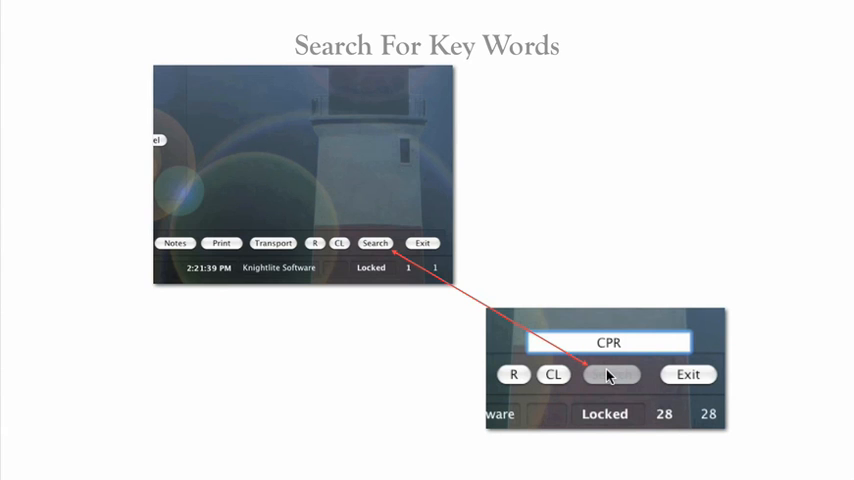
Search questions for the keyword 'CPR', returning 28 matches
{"action": "left_click", "coordinate": [609, 374]}
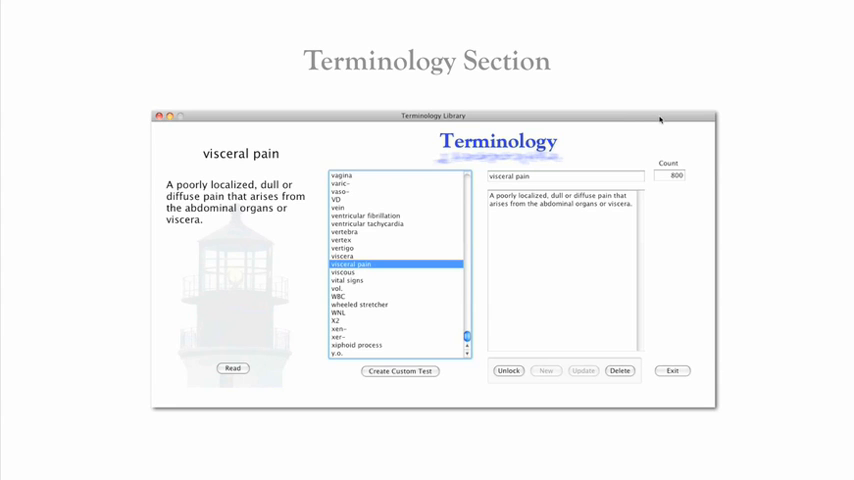
Select 'visceral pain' in the 800-term Terminology Library to show its definition
{"action": "left_click", "coordinate": [399, 371]}
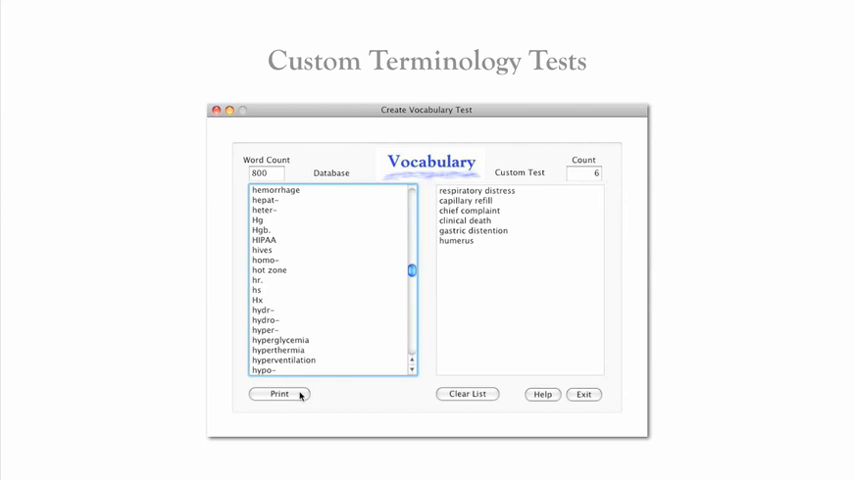
Send the six-term custom vocabulary test to the Knightlite Printing Center
{"action": "left_click", "coordinate": [279, 393]}
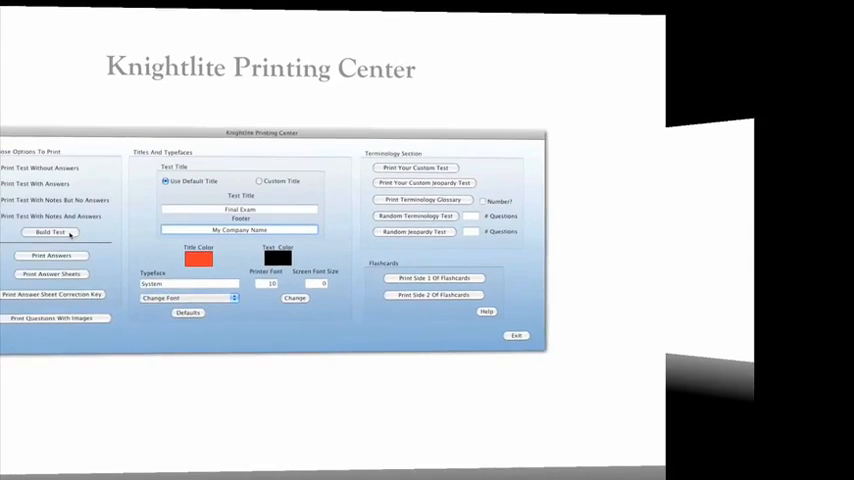